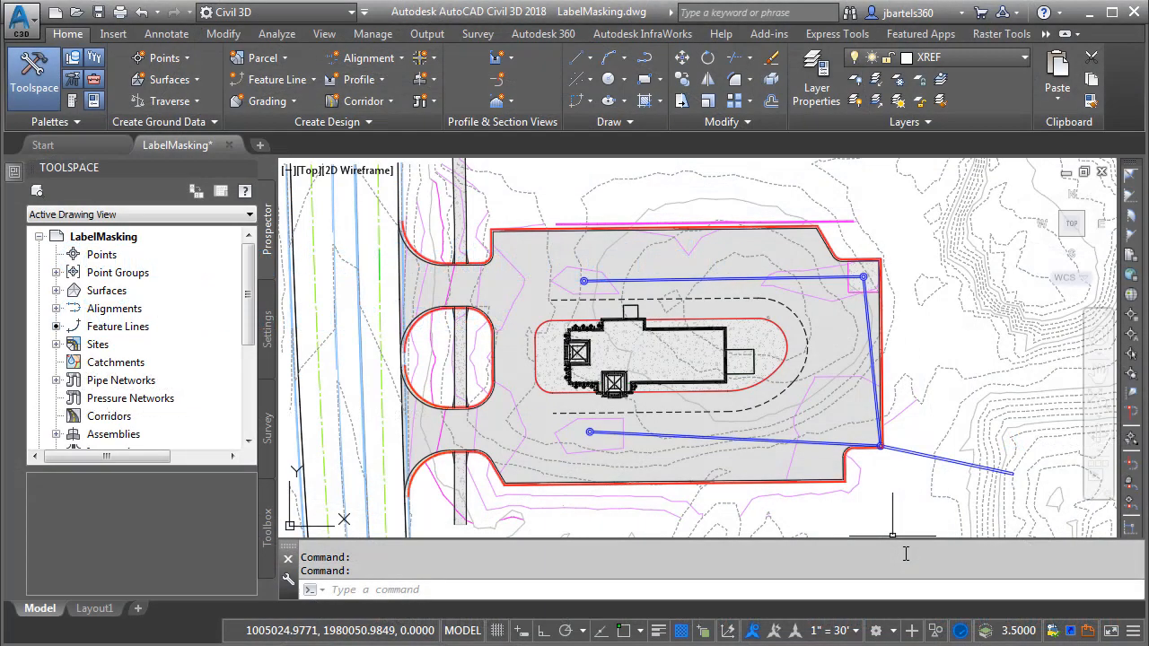
{"action": "mouse_move", "coordinate": [894, 535]}
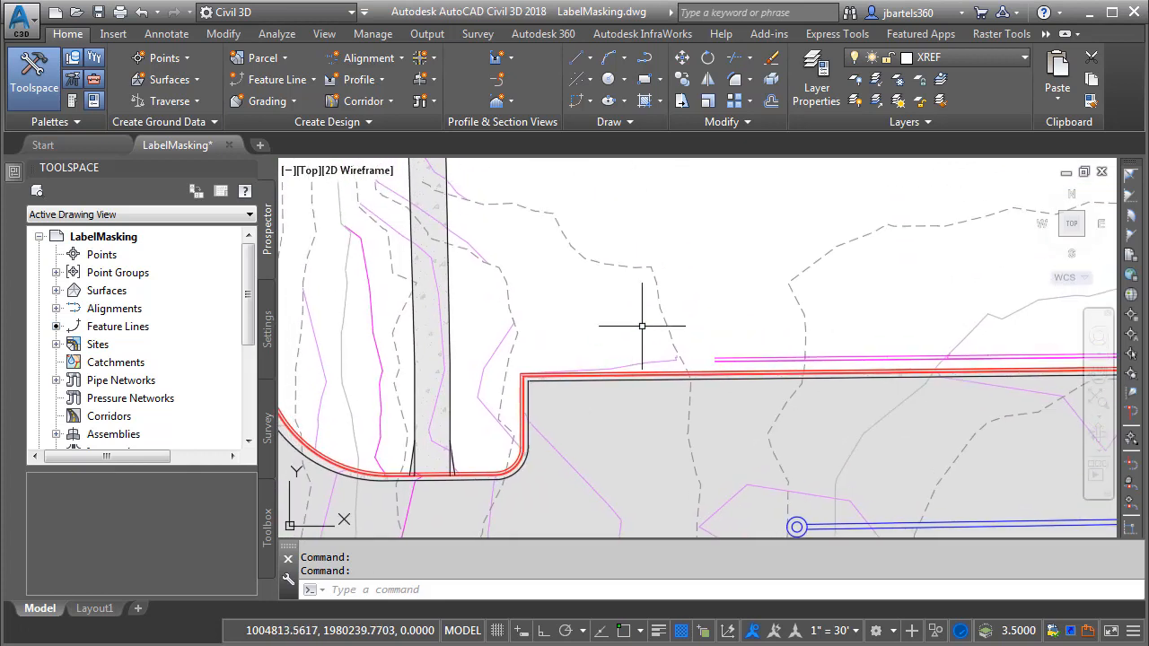
{"action": "mouse_move", "coordinate": [661, 309]}
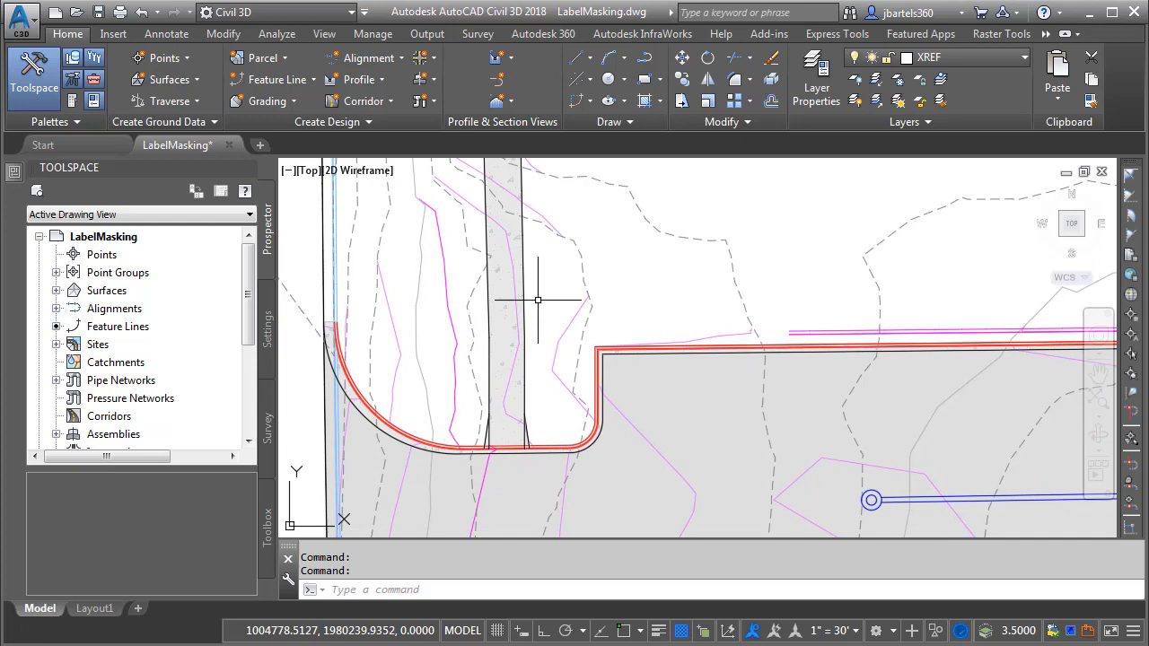
{"action": "mouse_move", "coordinate": [447, 313]}
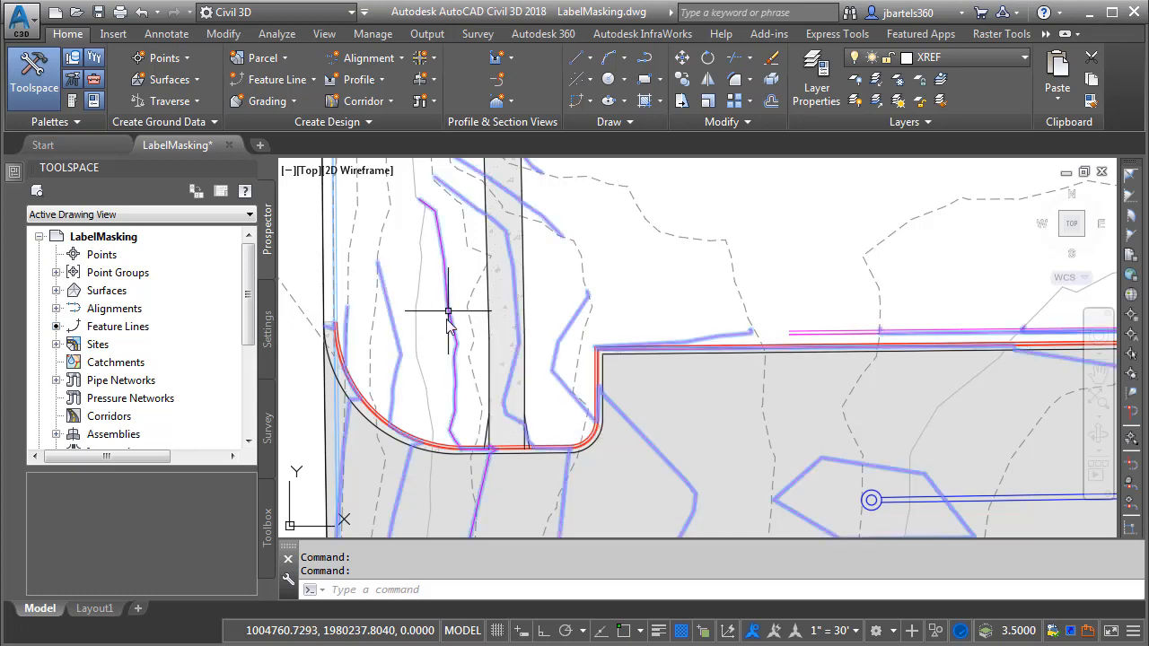
- Start the Contour - Single labeling command from the surface's Add Labels list
{"action": "left_click", "coordinate": [31, 84]}
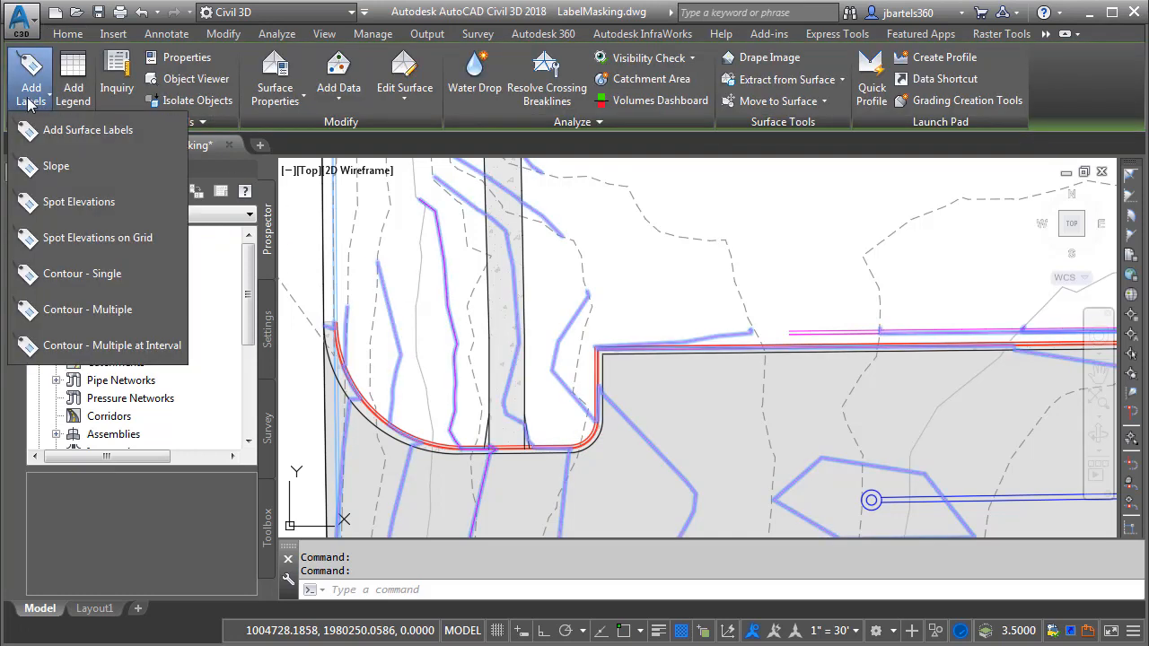
{"action": "mouse_move", "coordinate": [82, 273]}
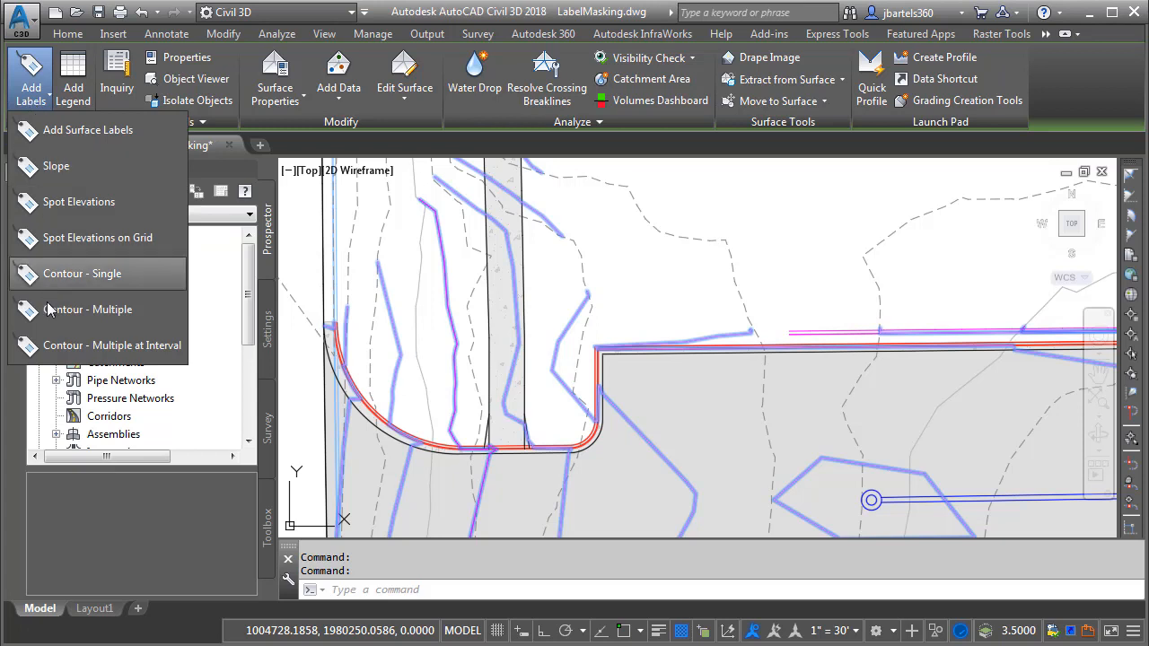
{"action": "left_click", "coordinate": [83, 273]}
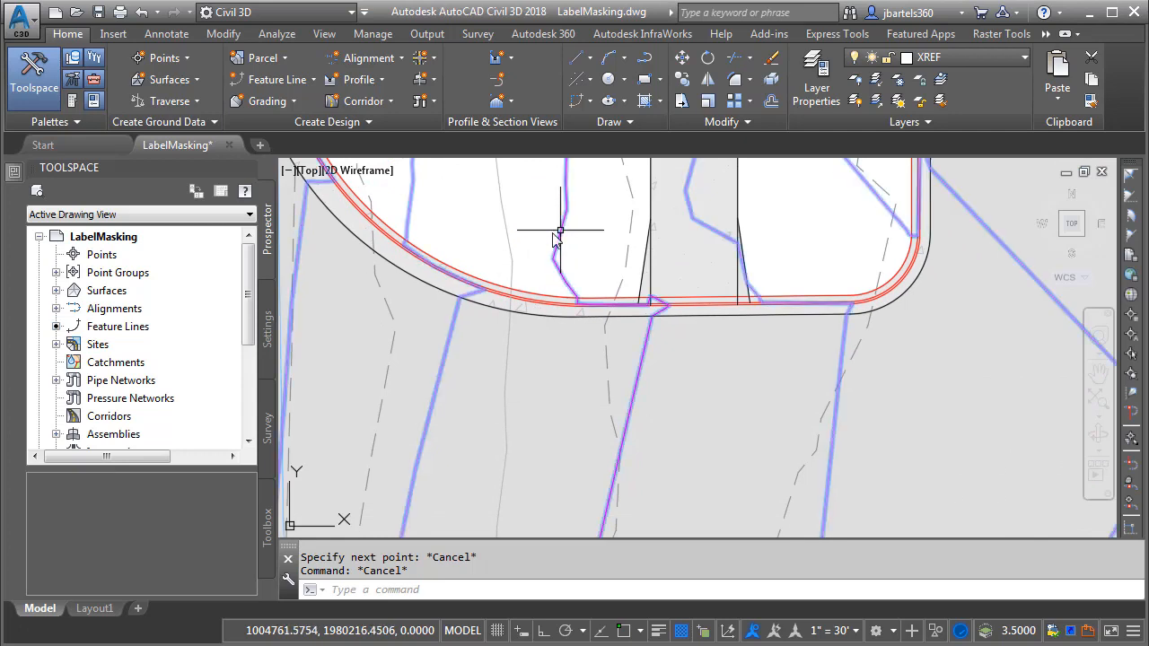
- Start Contour - Multiple labeling to place the 849, 850 and 851 labels
{"action": "left_click", "coordinate": [29, 79]}
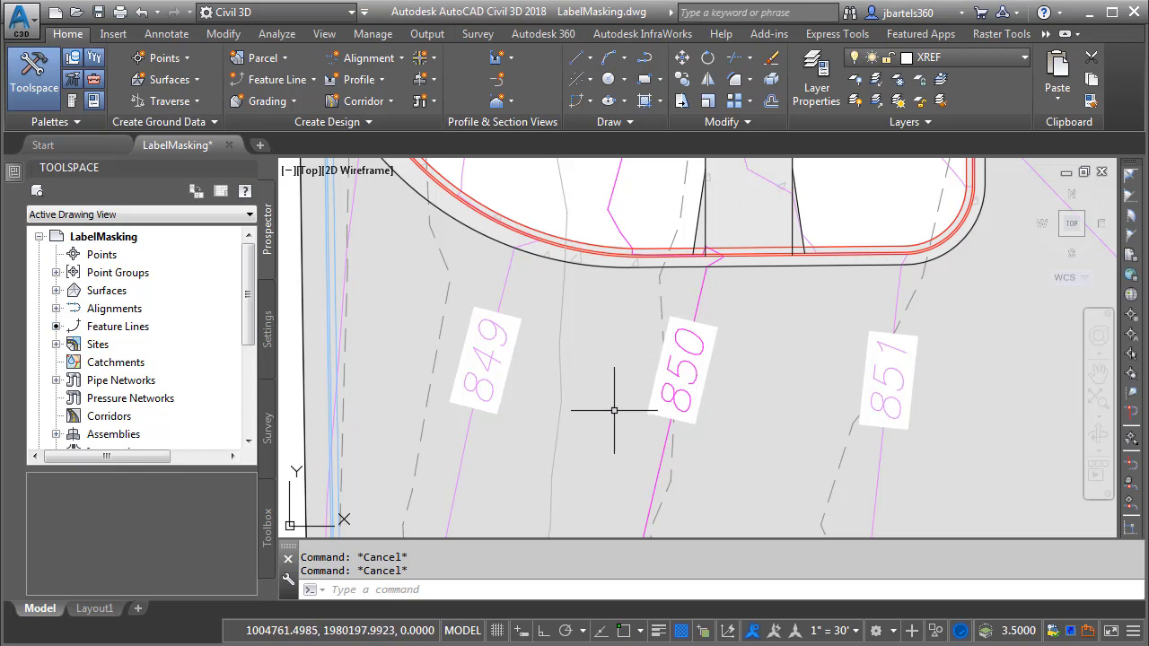
{"action": "mouse_move", "coordinate": [668, 378]}
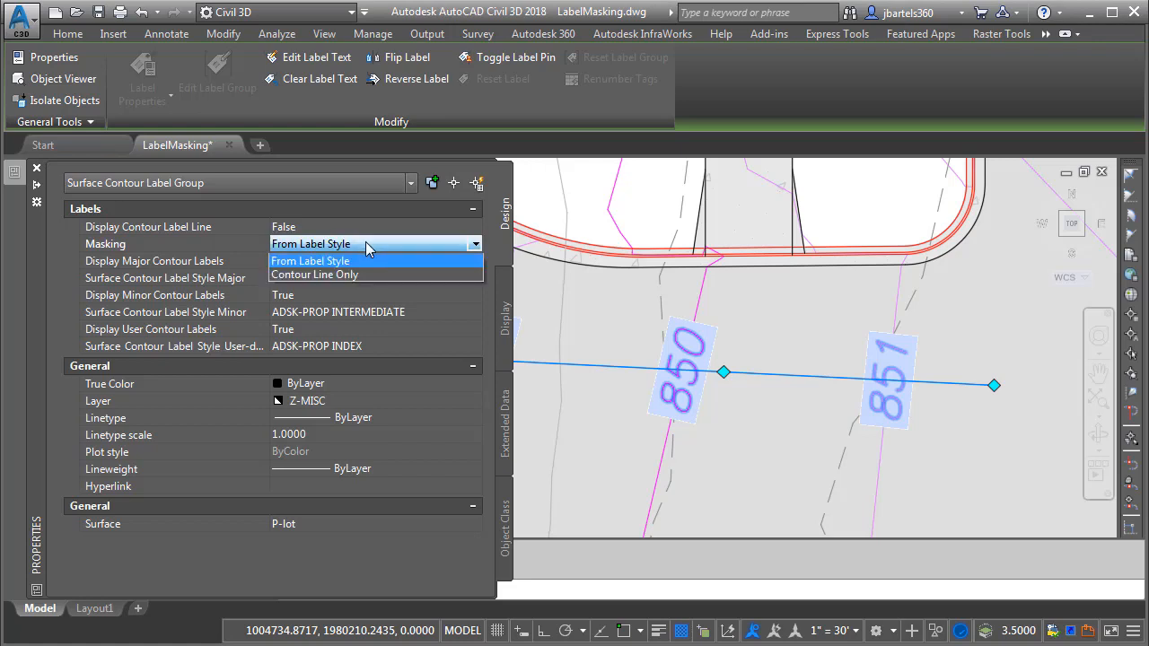
{"action": "mouse_move", "coordinate": [355, 277]}
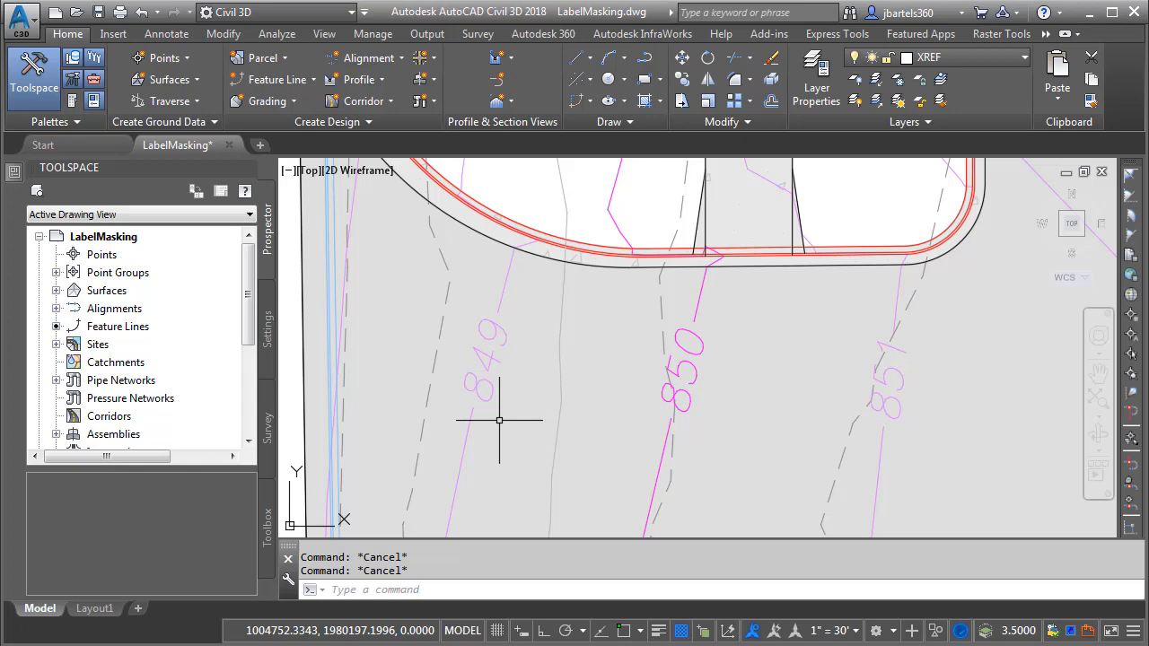
{"action": "mouse_move", "coordinate": [913, 454]}
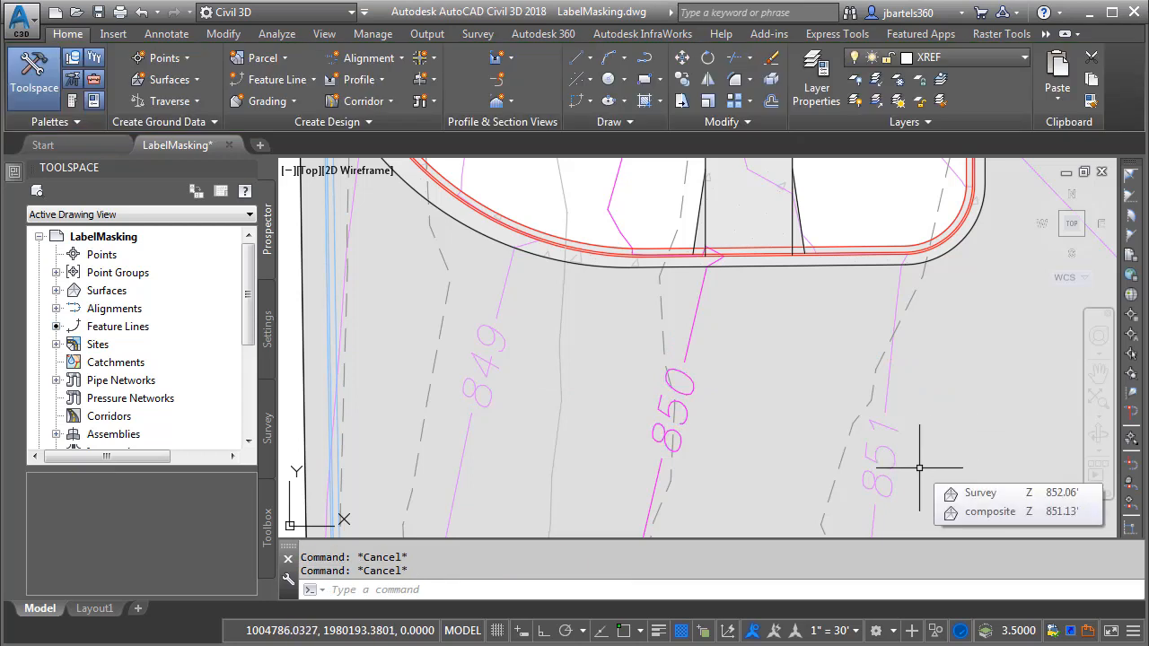
{"action": "mouse_move", "coordinate": [707, 413]}
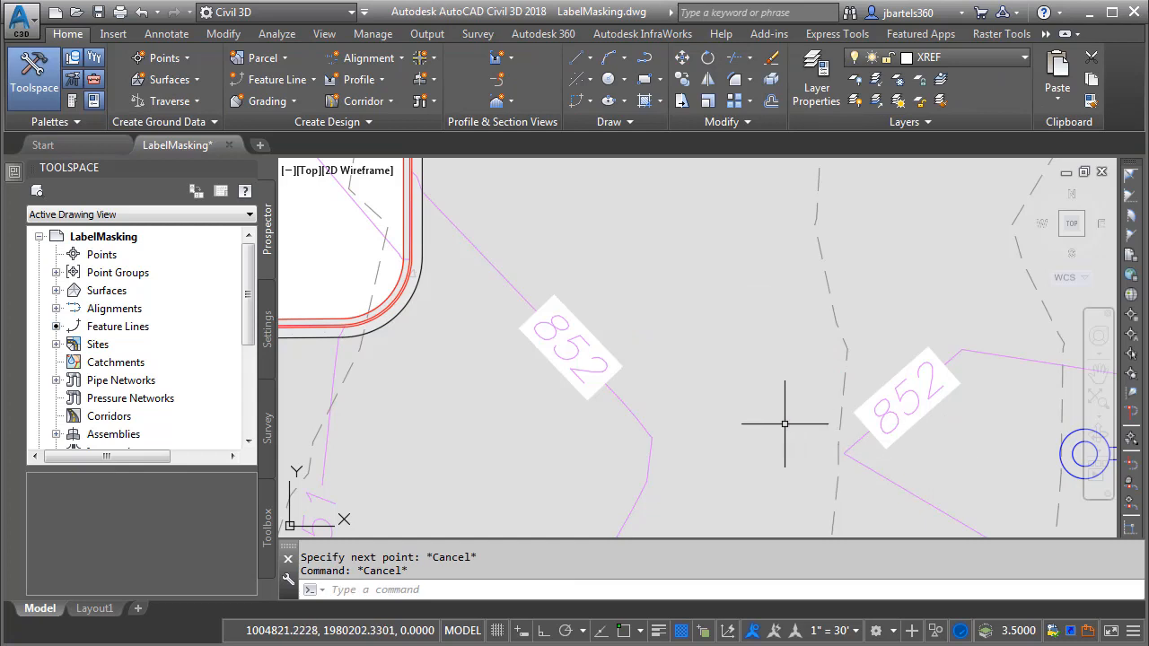
{"action": "mouse_move", "coordinate": [738, 400]}
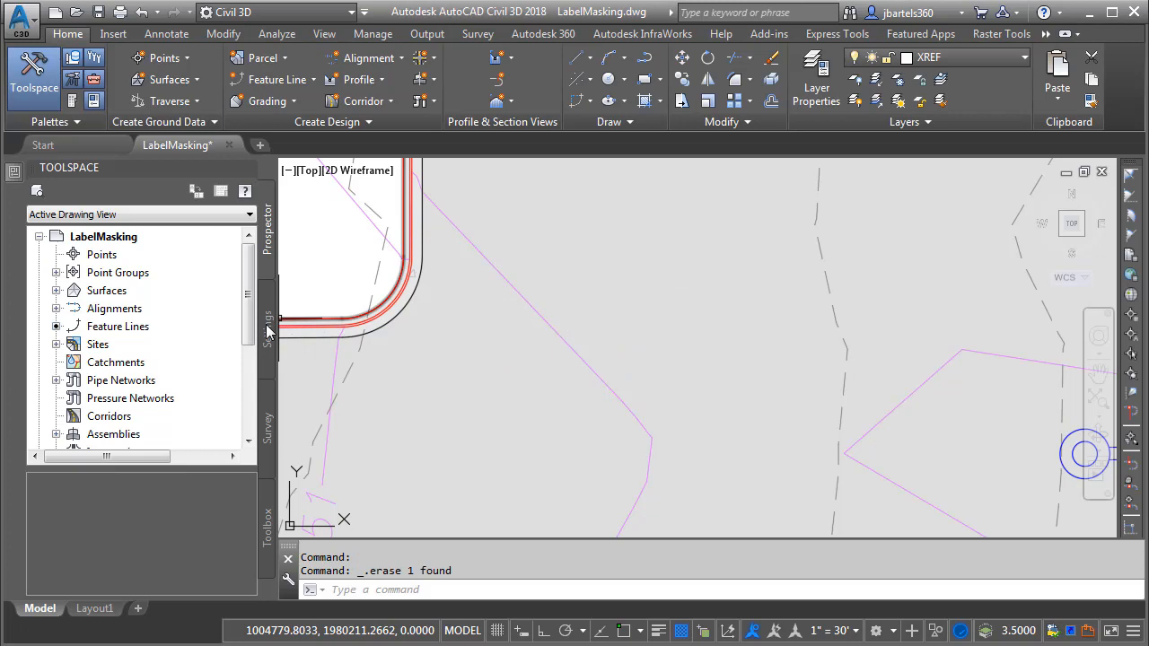
{"action": "right_click", "coordinate": [99, 290]}
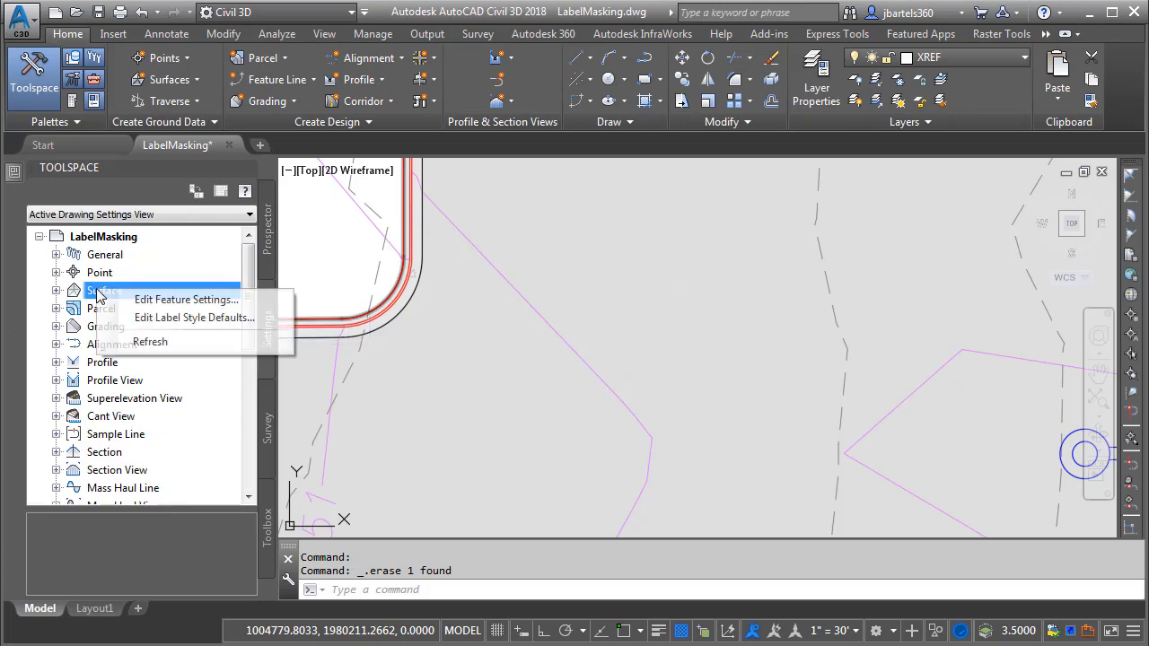
- Set the Contour Labeling Defaults Label Mask Type to Contour Line Only and confirm
{"action": "left_click", "coordinate": [185, 298]}
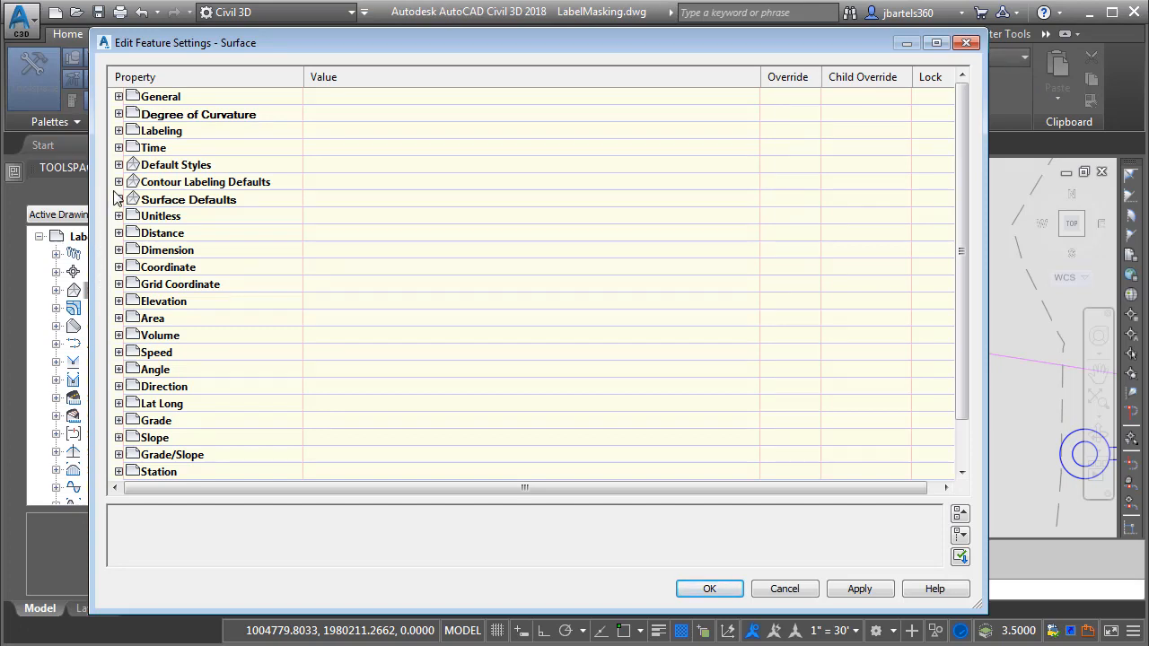
{"action": "left_click", "coordinate": [118, 181]}
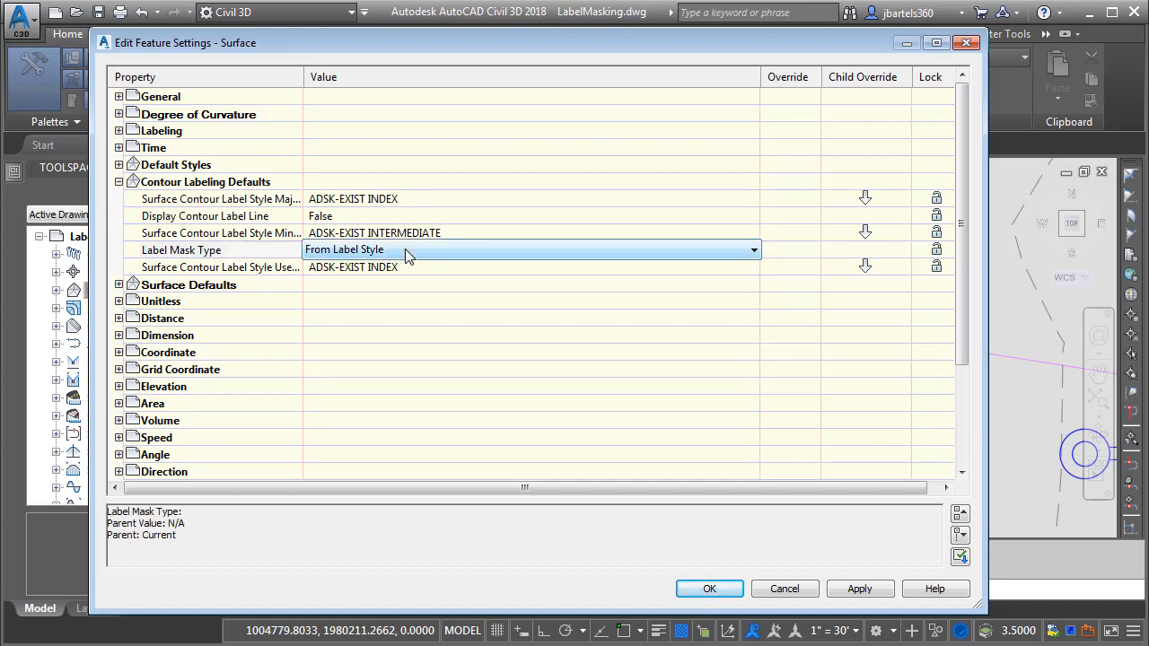
{"action": "left_click", "coordinate": [753, 250]}
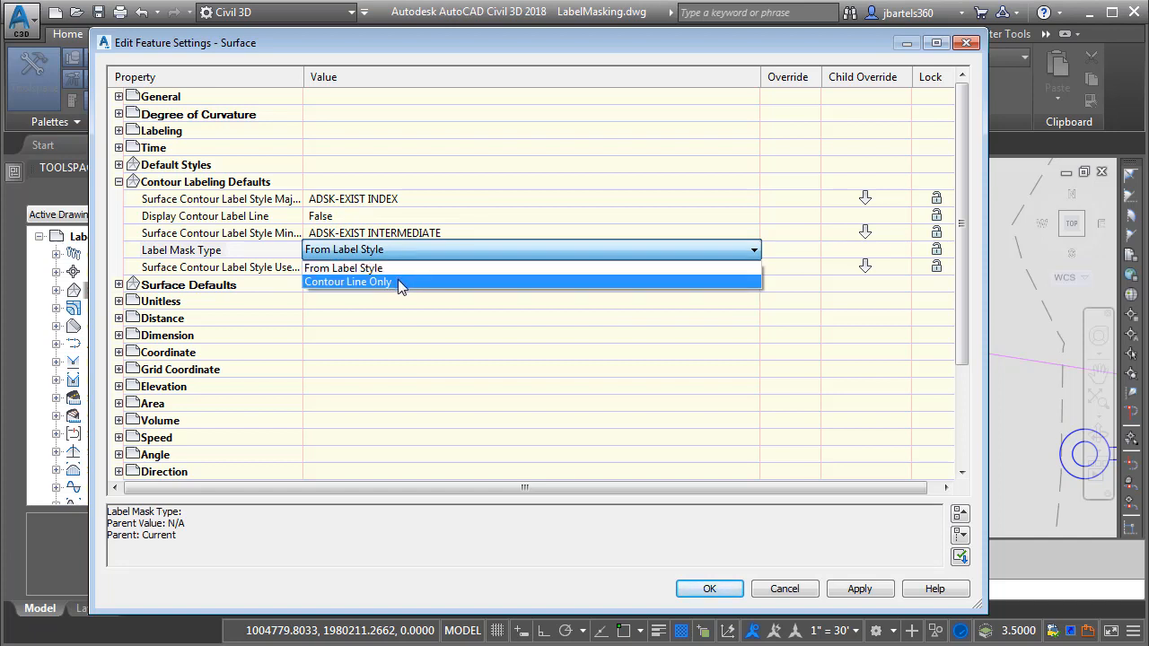
{"action": "left_click", "coordinate": [345, 280]}
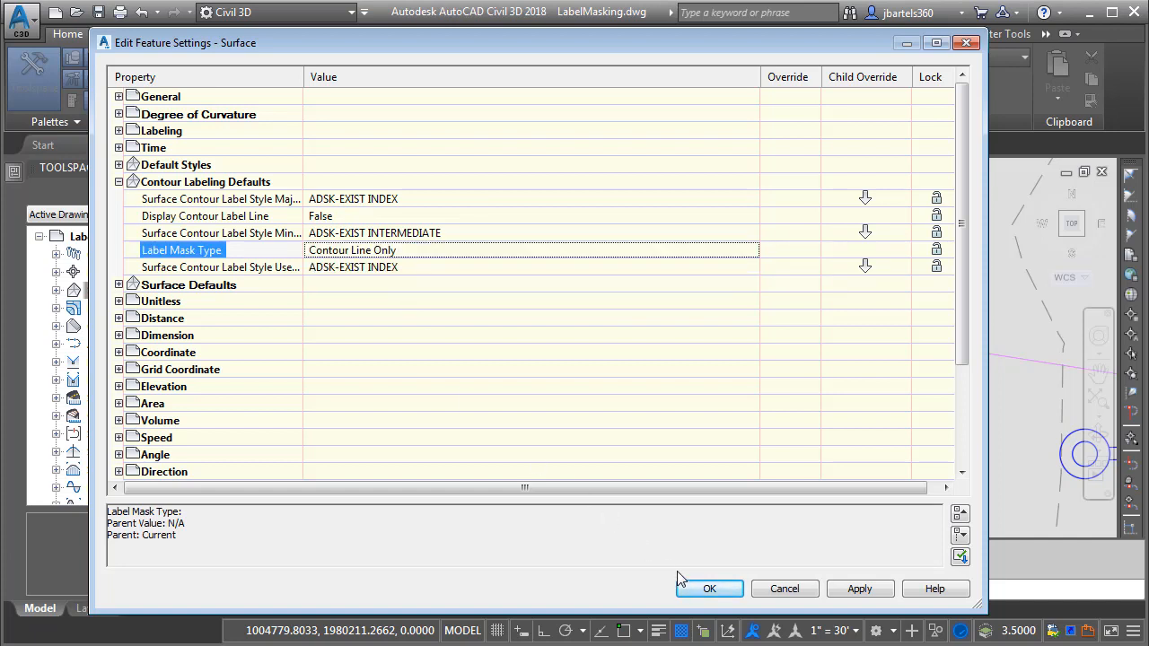
{"action": "left_click", "coordinate": [709, 589]}
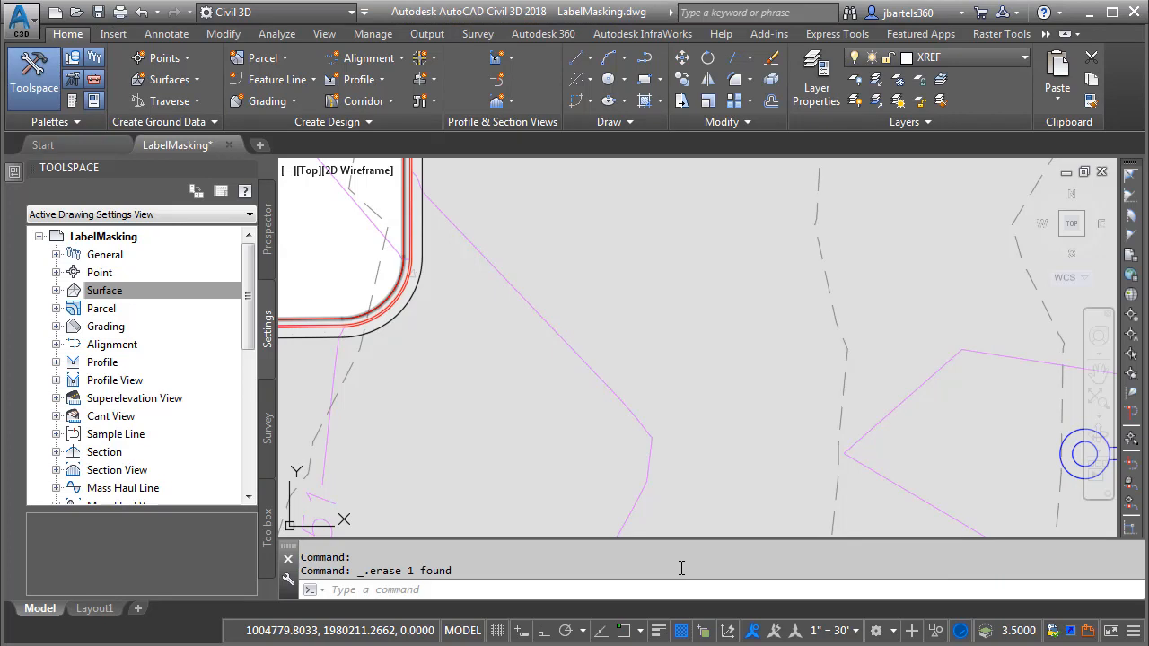
{"action": "mouse_move", "coordinate": [650, 440]}
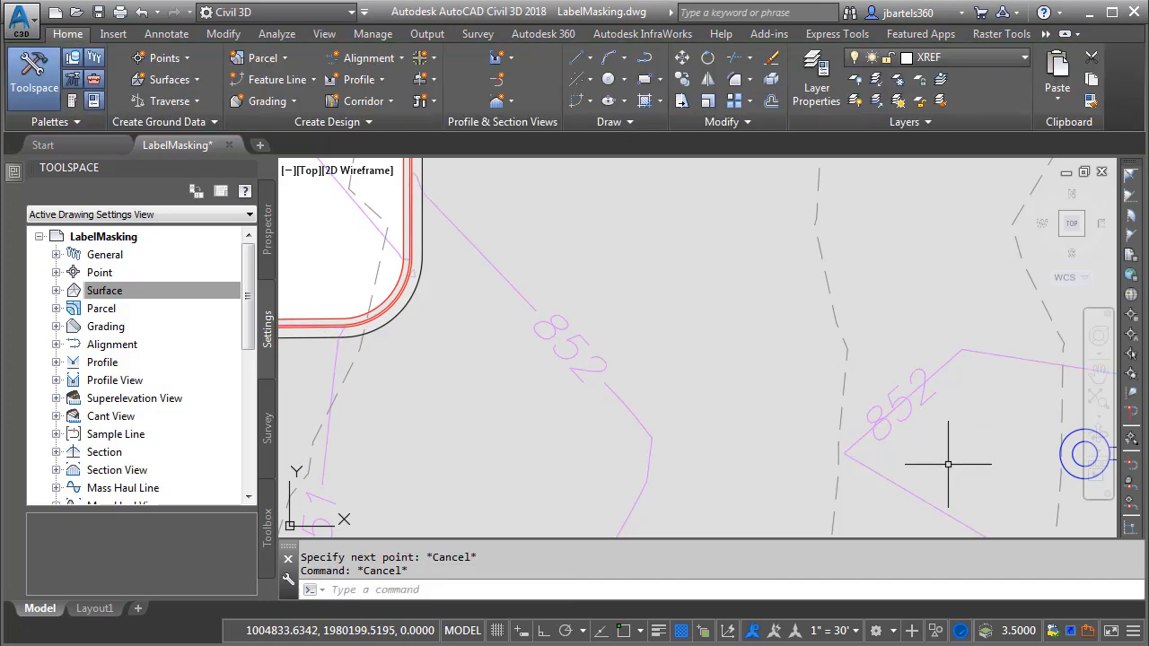
- Regenerate the drawing display with the RE command after adding the 852 labels
{"action": "type", "text": "re"}
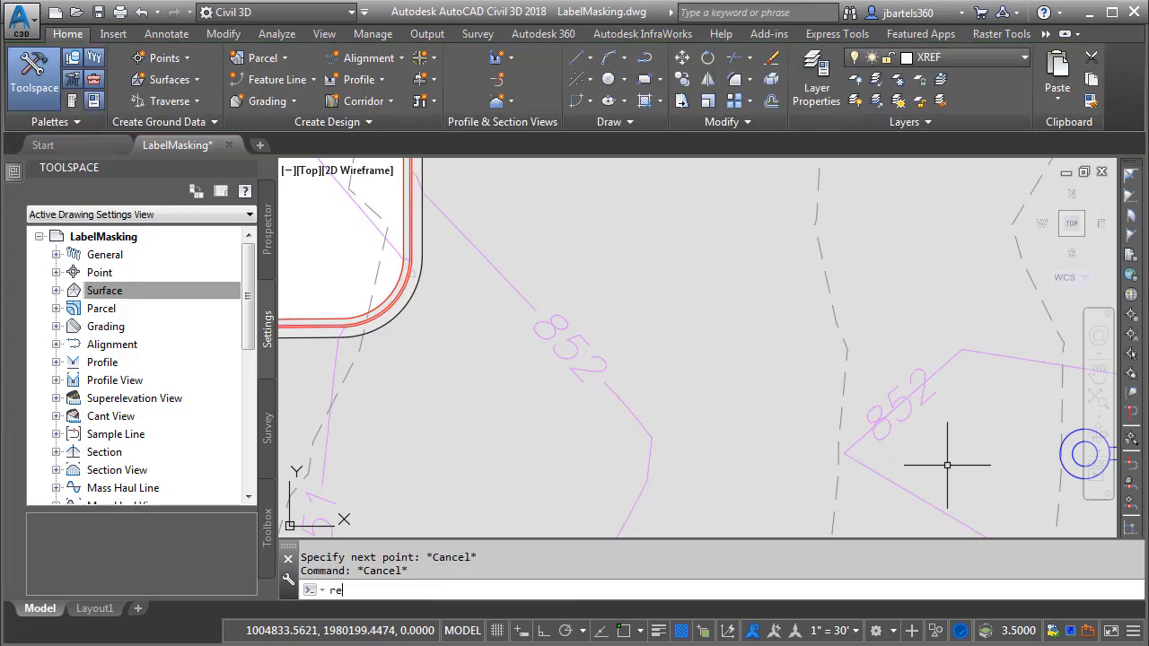
{"action": "key", "text": "Enter"}
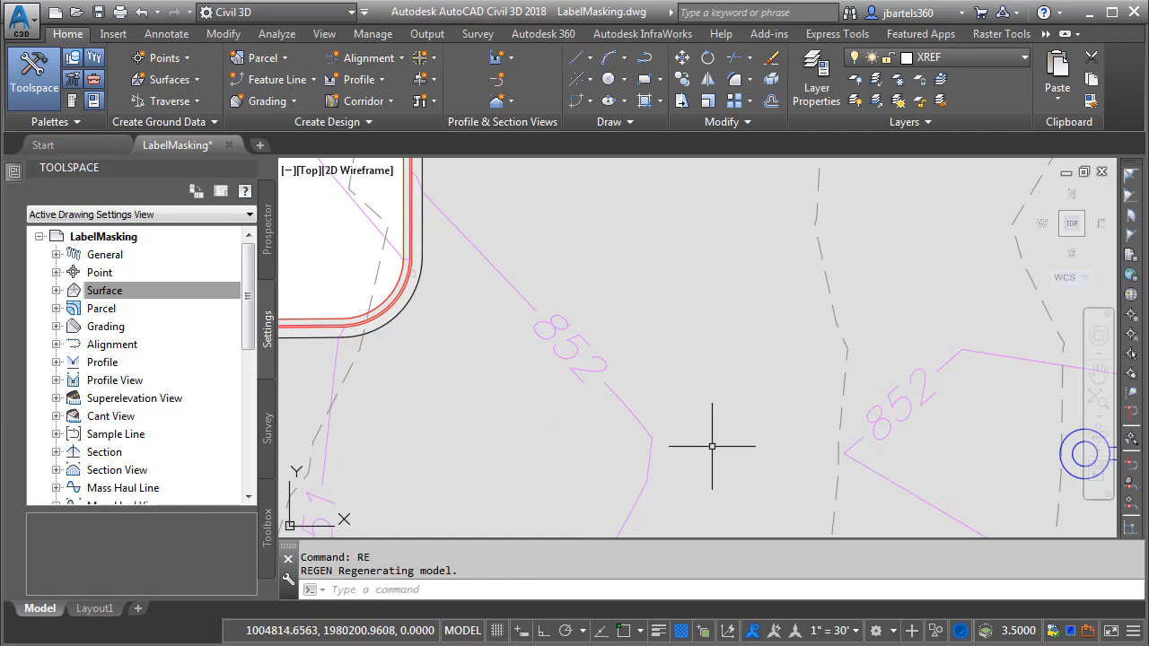
{"action": "mouse_move", "coordinate": [772, 535]}
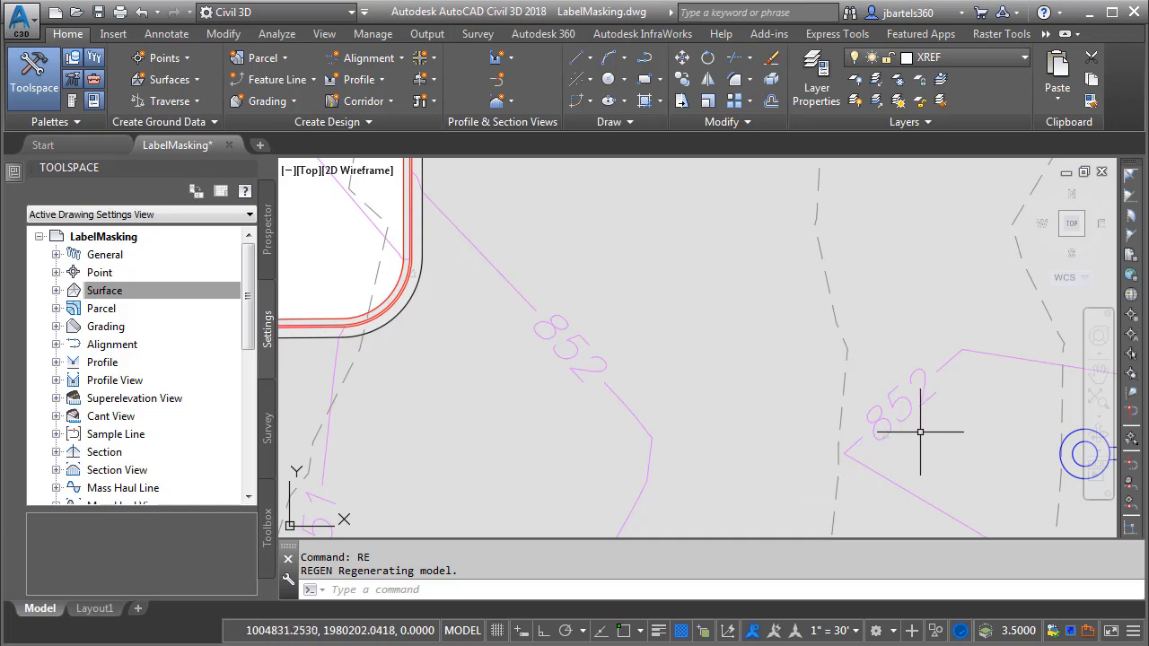
{"action": "mouse_move", "coordinate": [849, 536]}
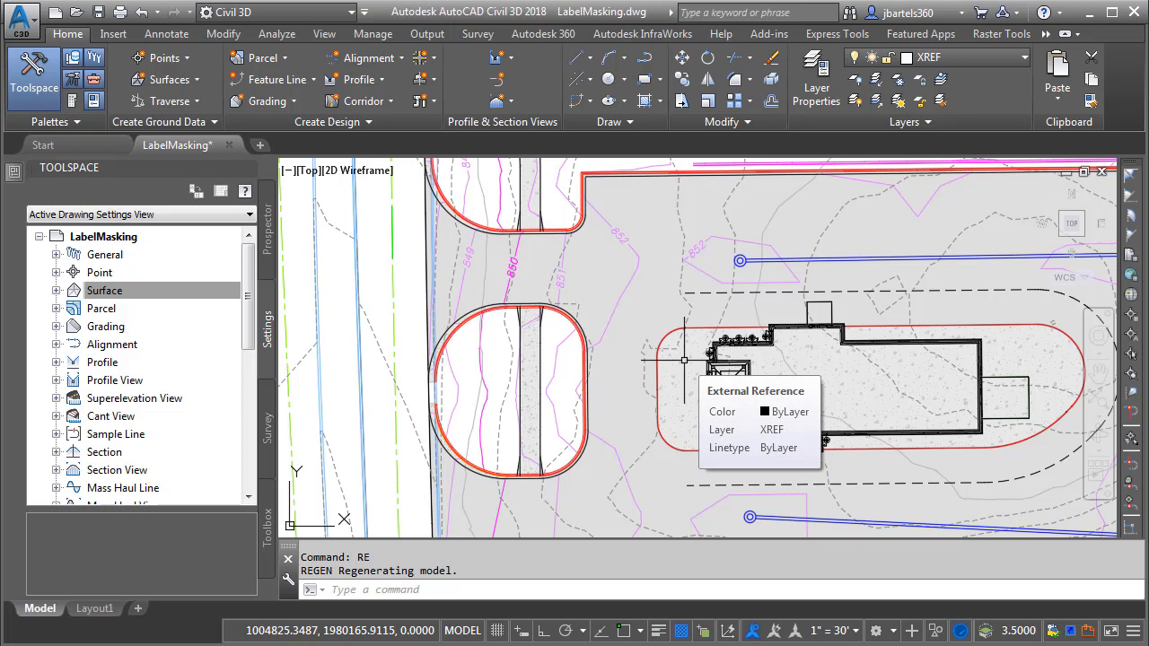
- Revert the Contour Labeling Defaults Label Mask Type to From Label Style and confirm
{"action": "right_click", "coordinate": [104, 291]}
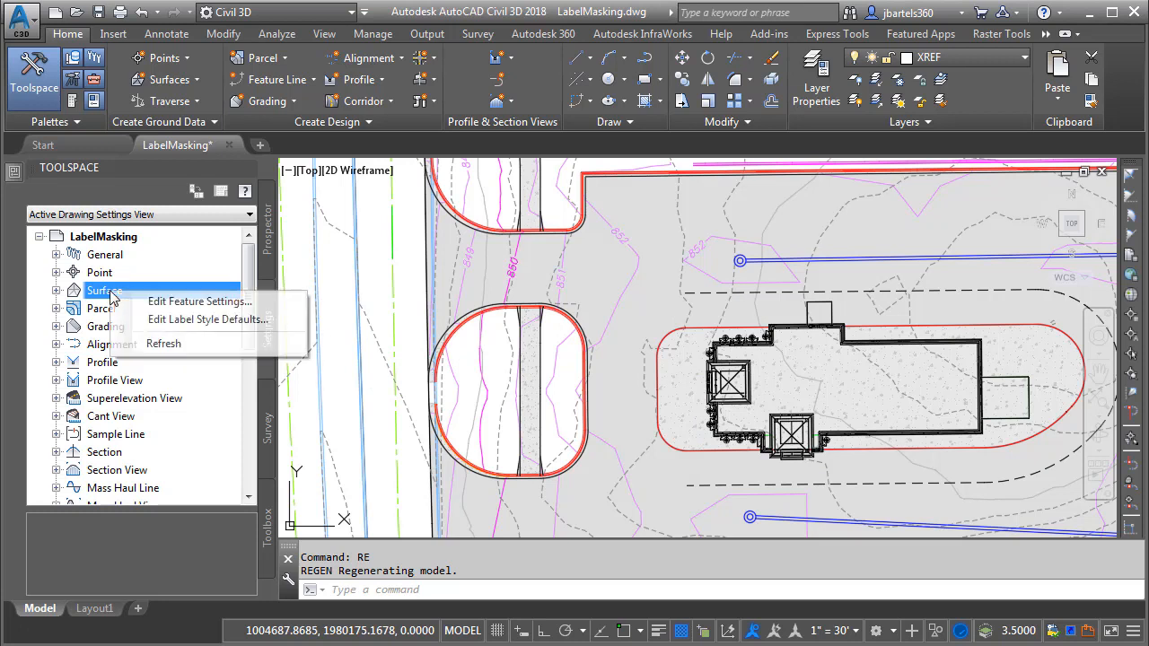
{"action": "left_click", "coordinate": [197, 302]}
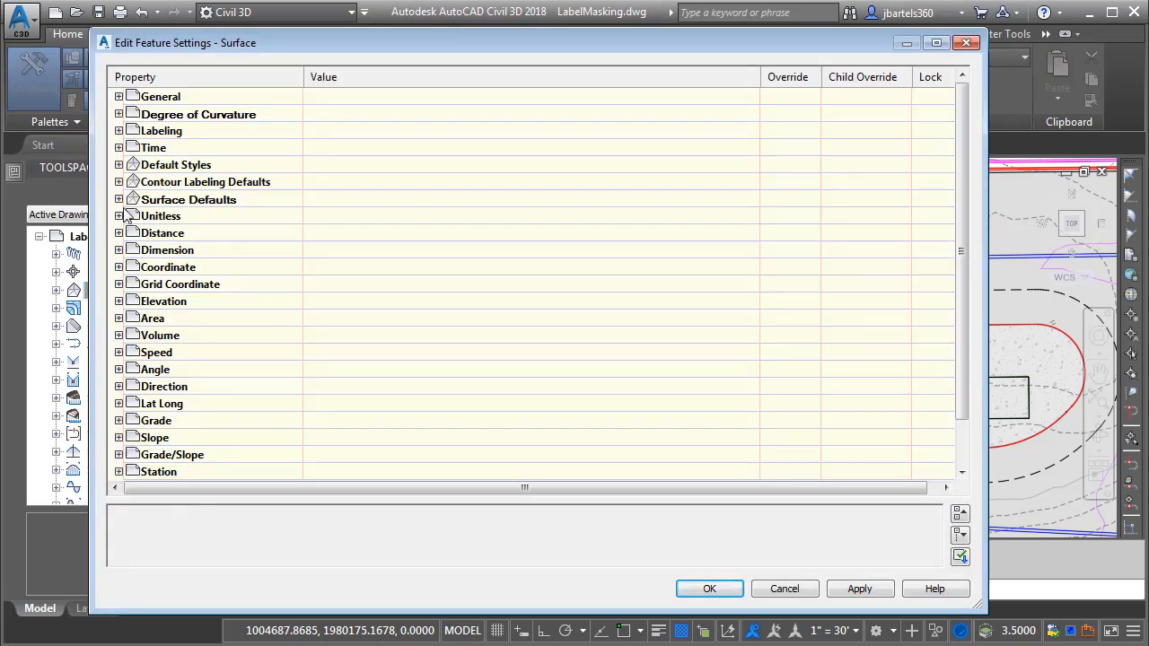
{"action": "left_click", "coordinate": [119, 182]}
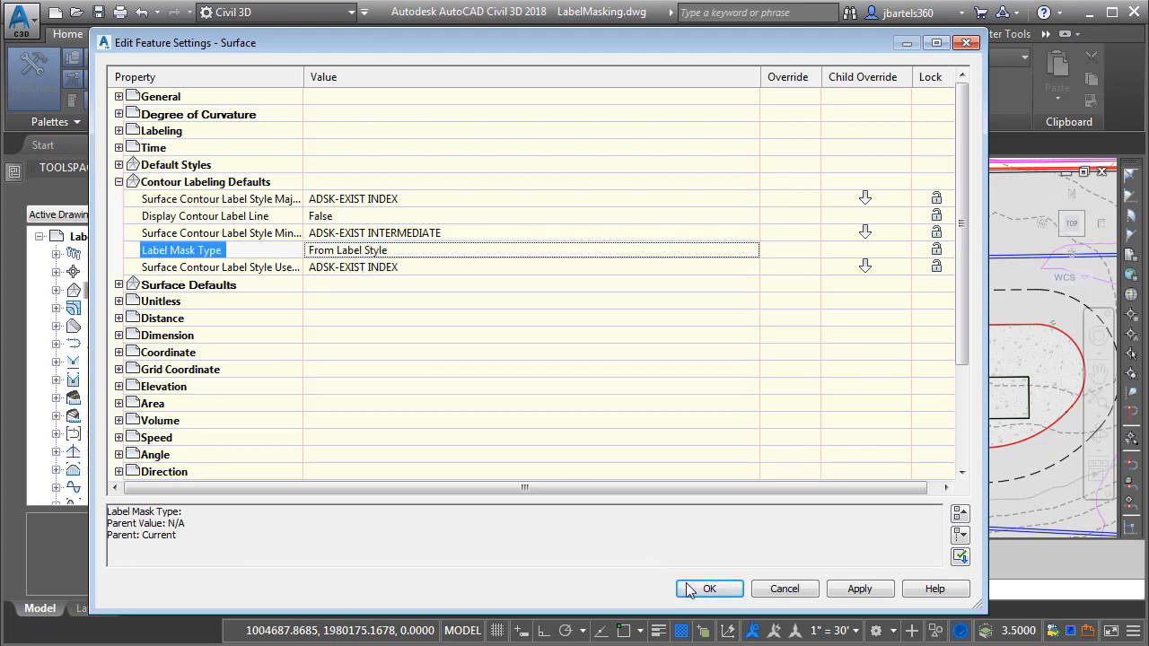
{"action": "left_click", "coordinate": [711, 589]}
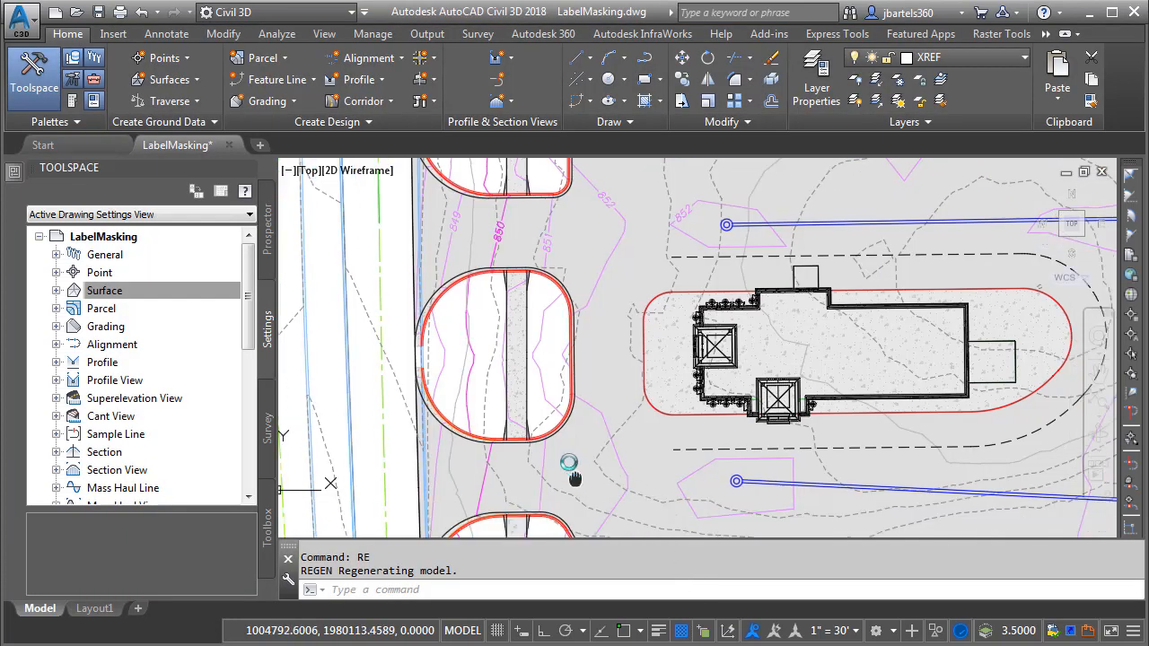
{"action": "left_click", "coordinate": [28, 90]}
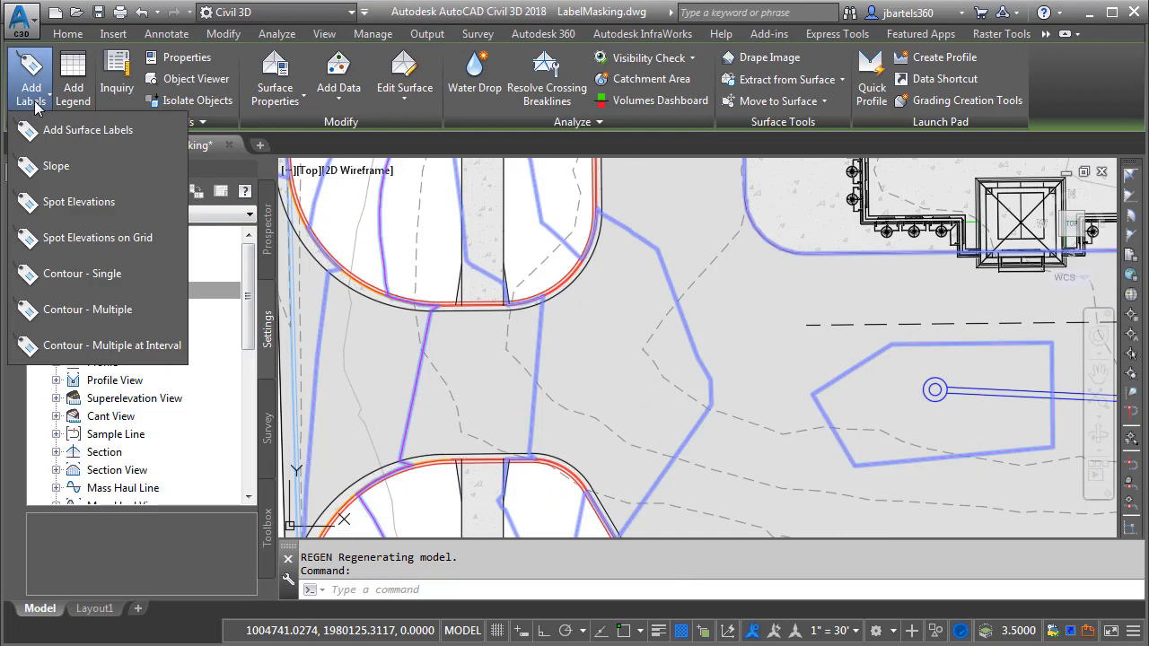